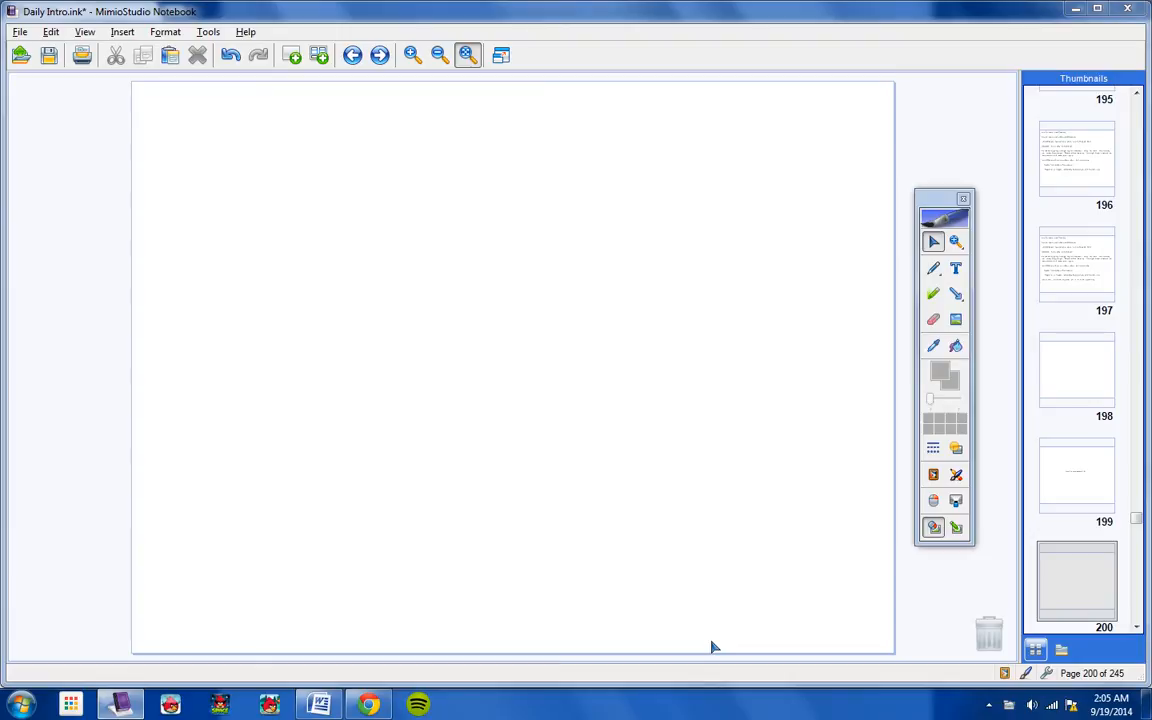
mouse_move(648, 16)
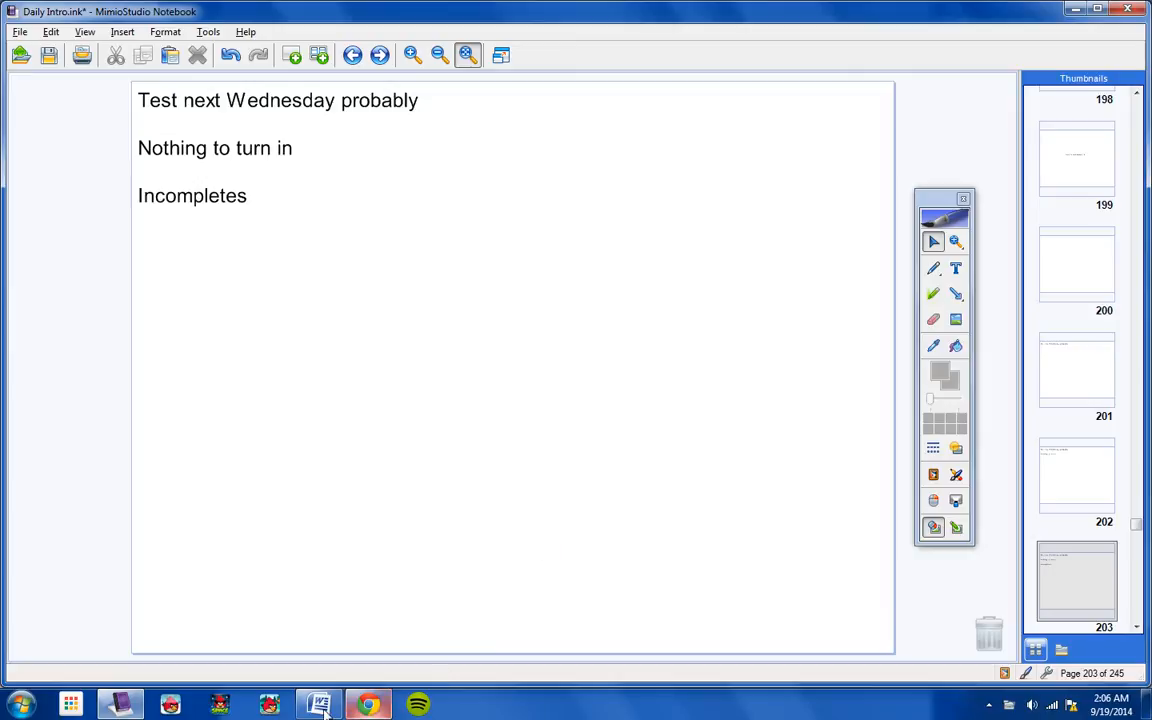
Switch to the Pre-Cal Incompletes document listing page 580 odd problems 1-27 and 49-99.
click(318, 704)
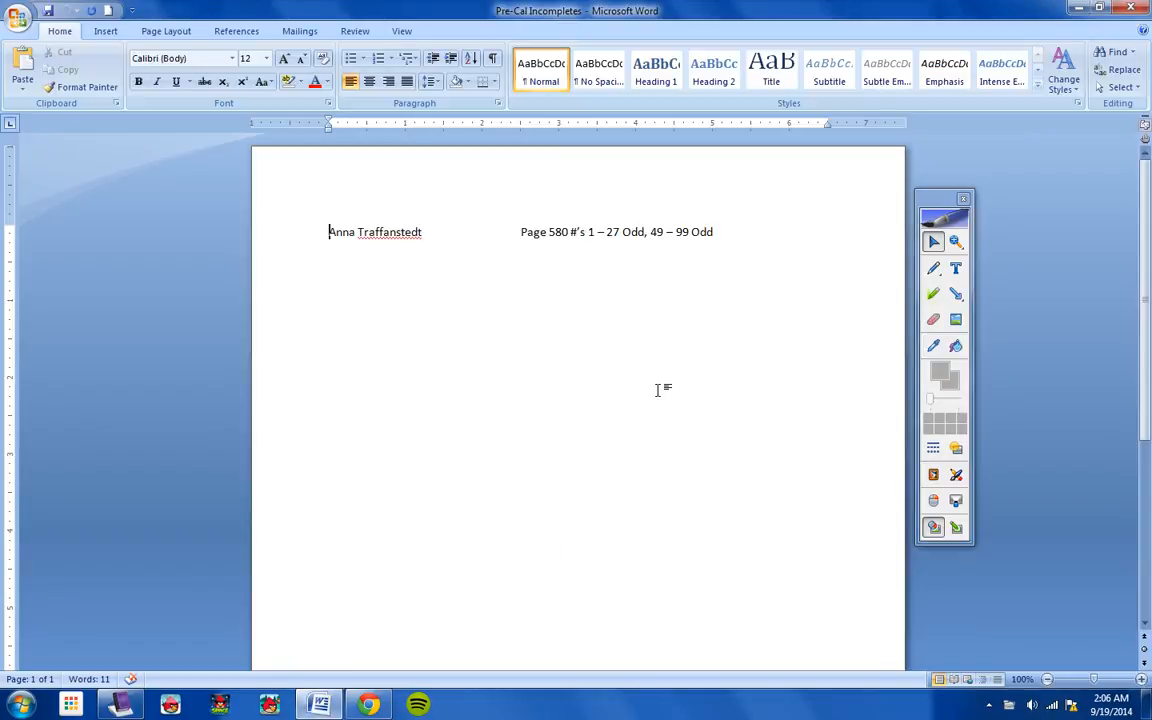
mouse_move(572, 352)
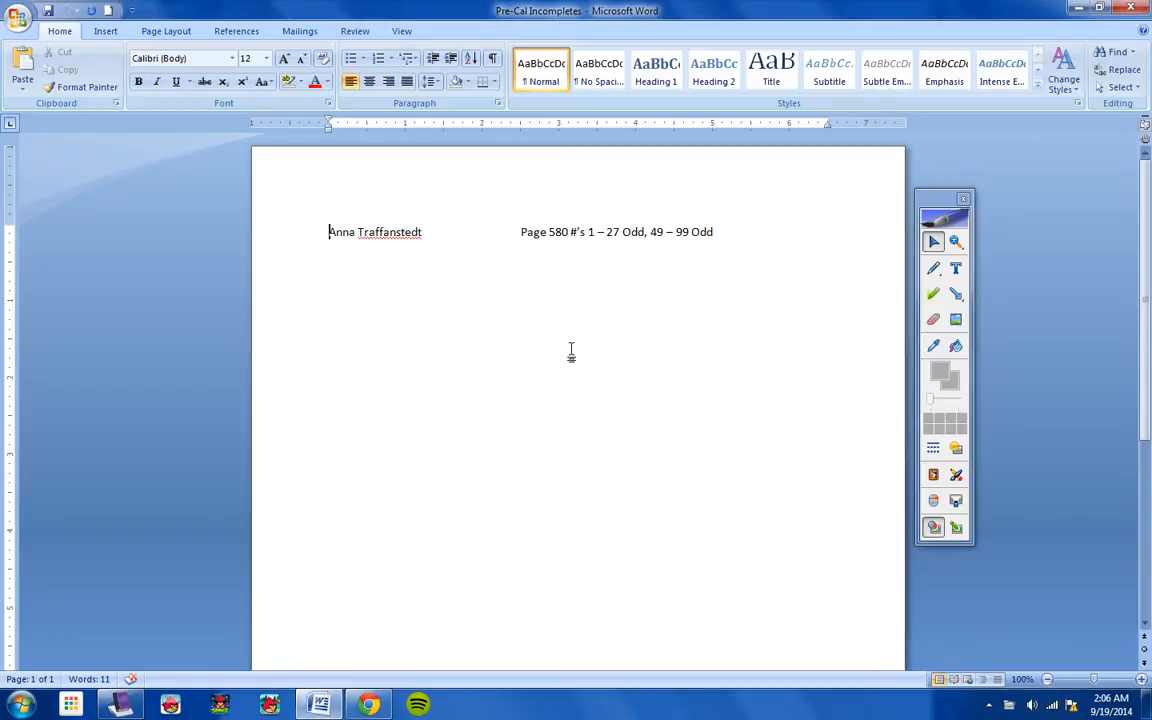
mouse_move(550, 274)
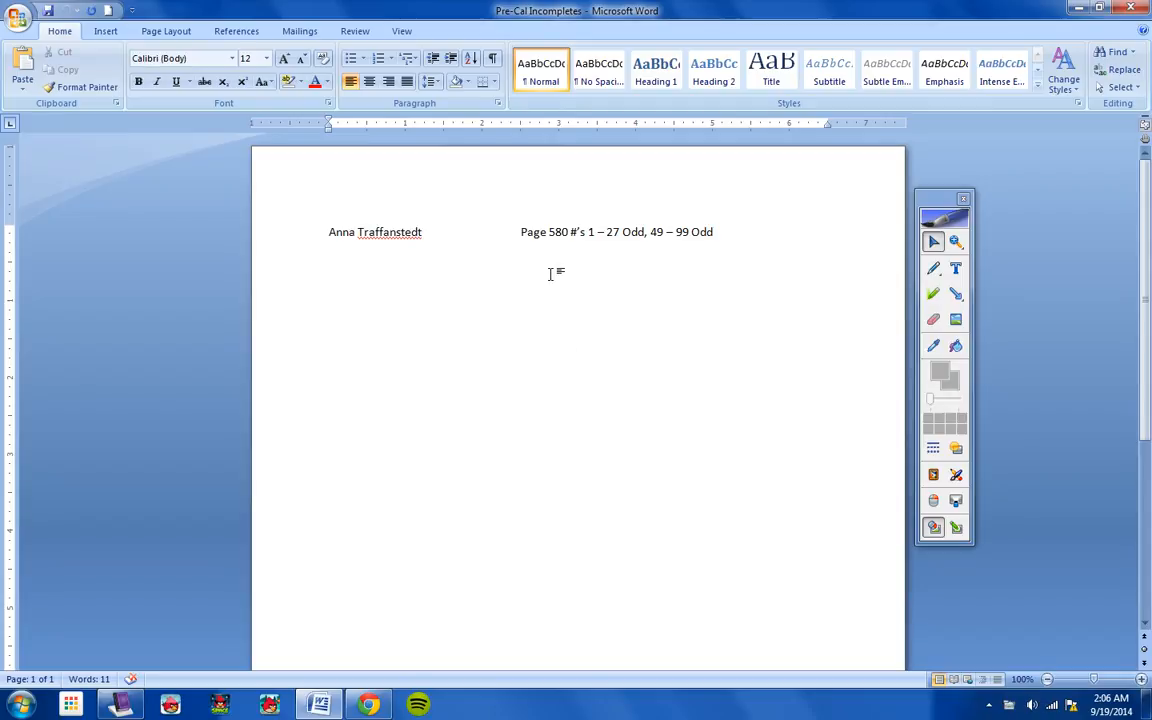
mouse_move(670, 256)
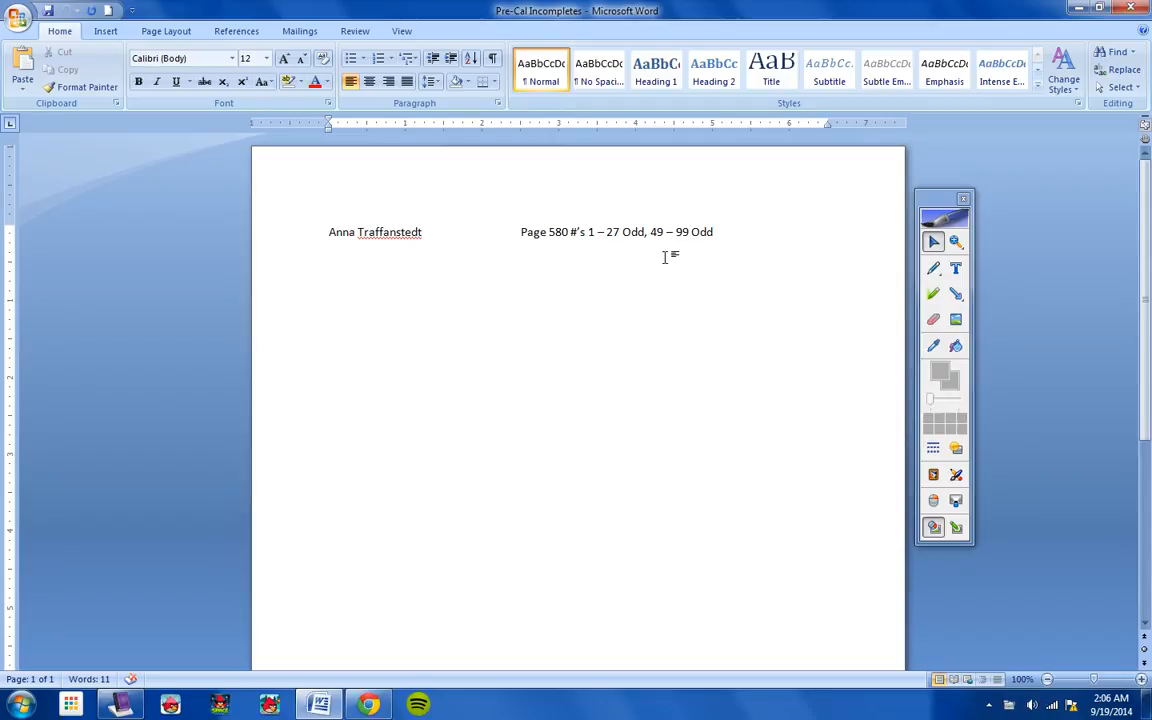
mouse_move(488, 308)
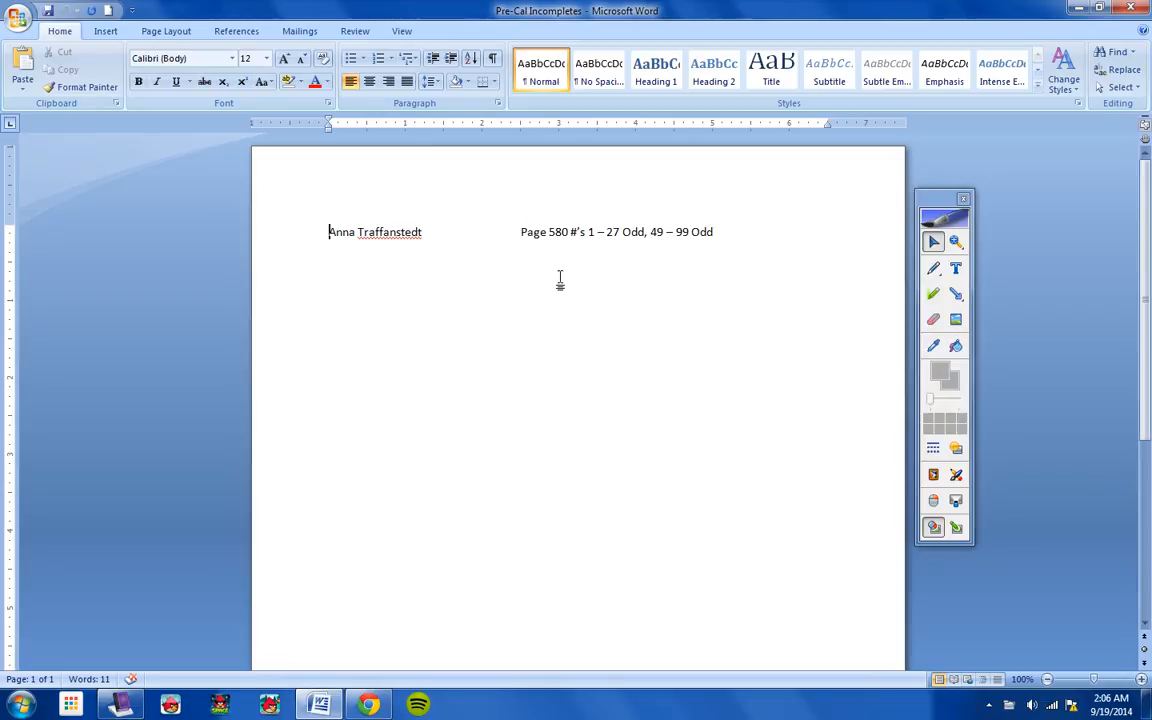
mouse_move(512, 378)
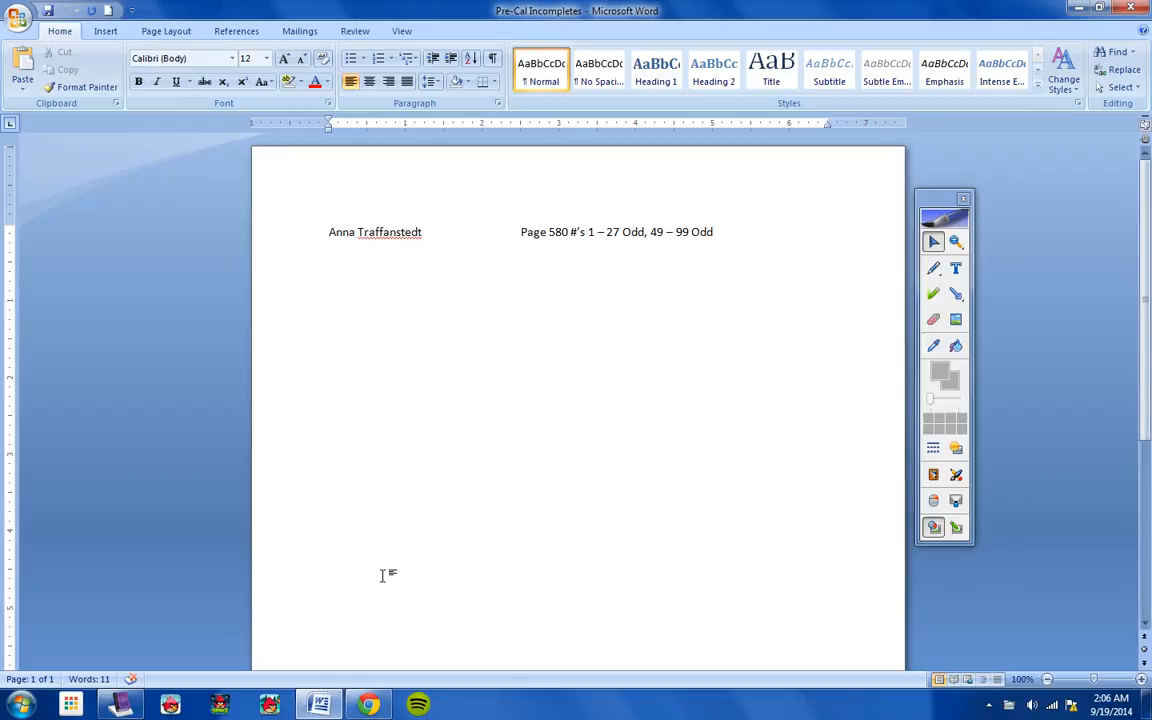
mouse_move(116, 692)
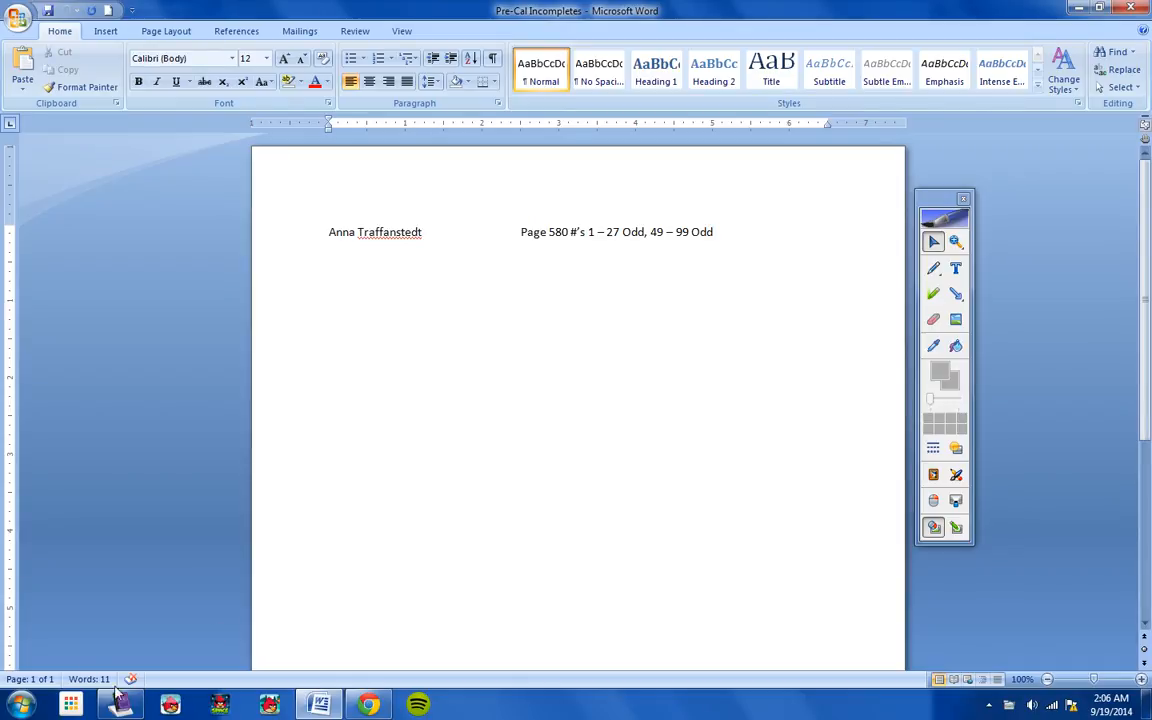
mouse_move(120, 704)
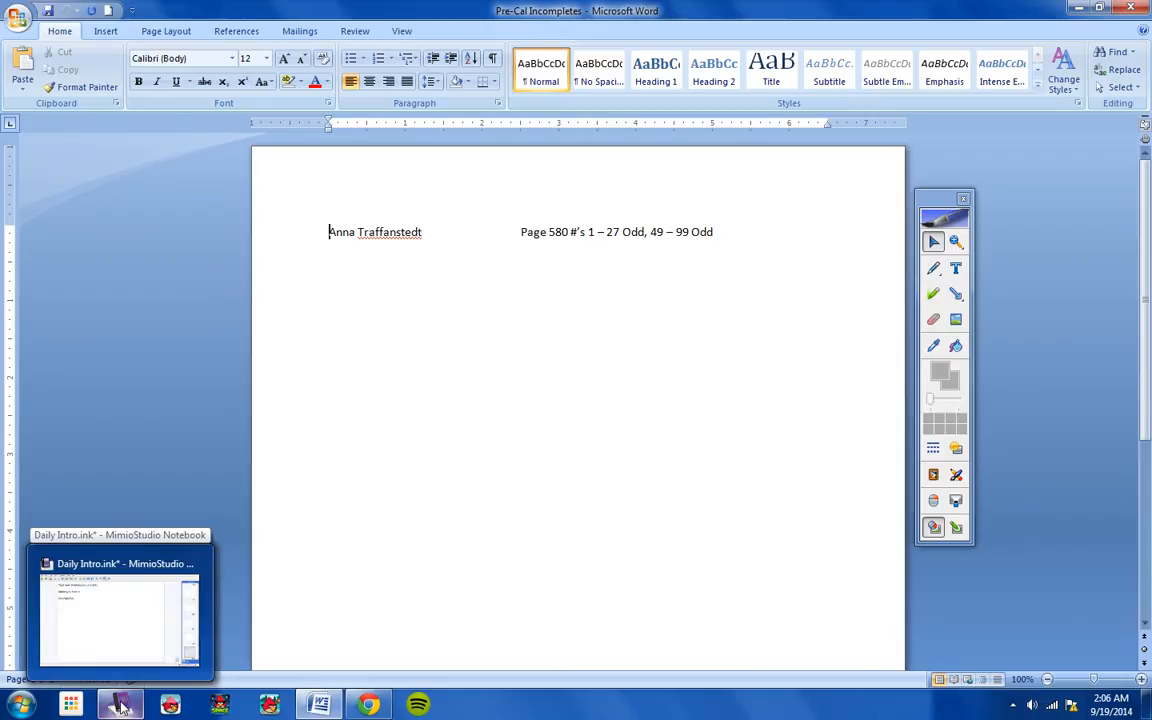
mouse_move(164, 676)
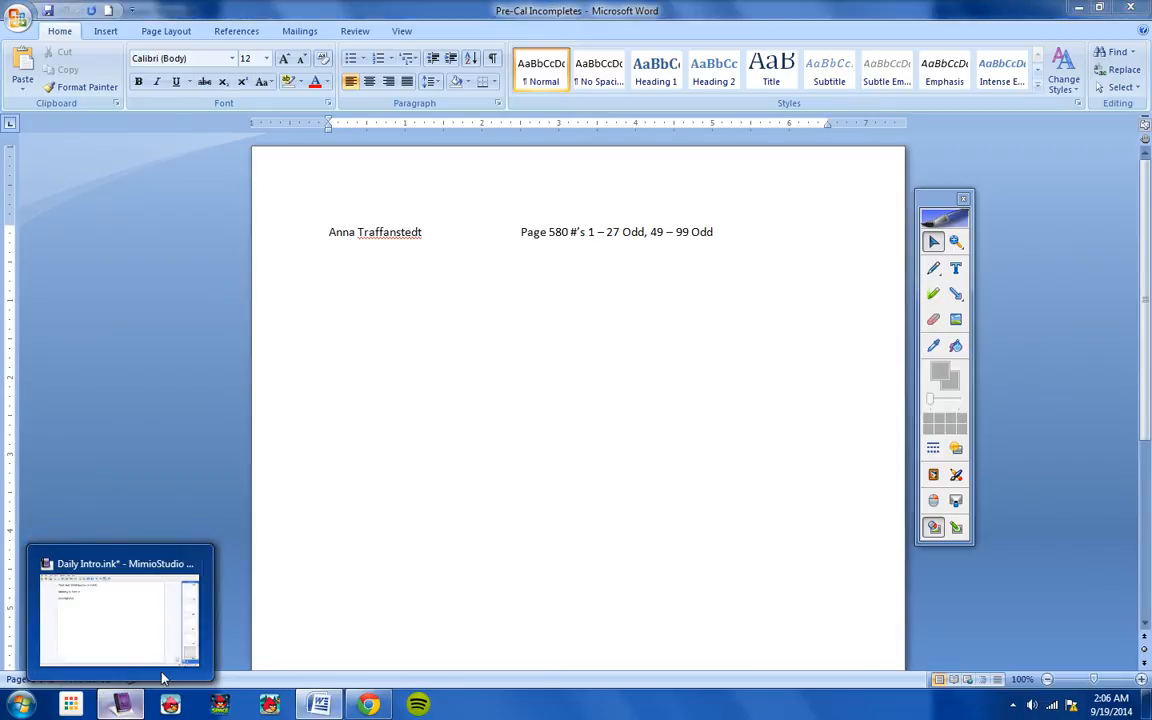
Return to the class notes notebook to add the schedule, Page 590 #'s 45-51 Odd homework and help video.
click(120, 616)
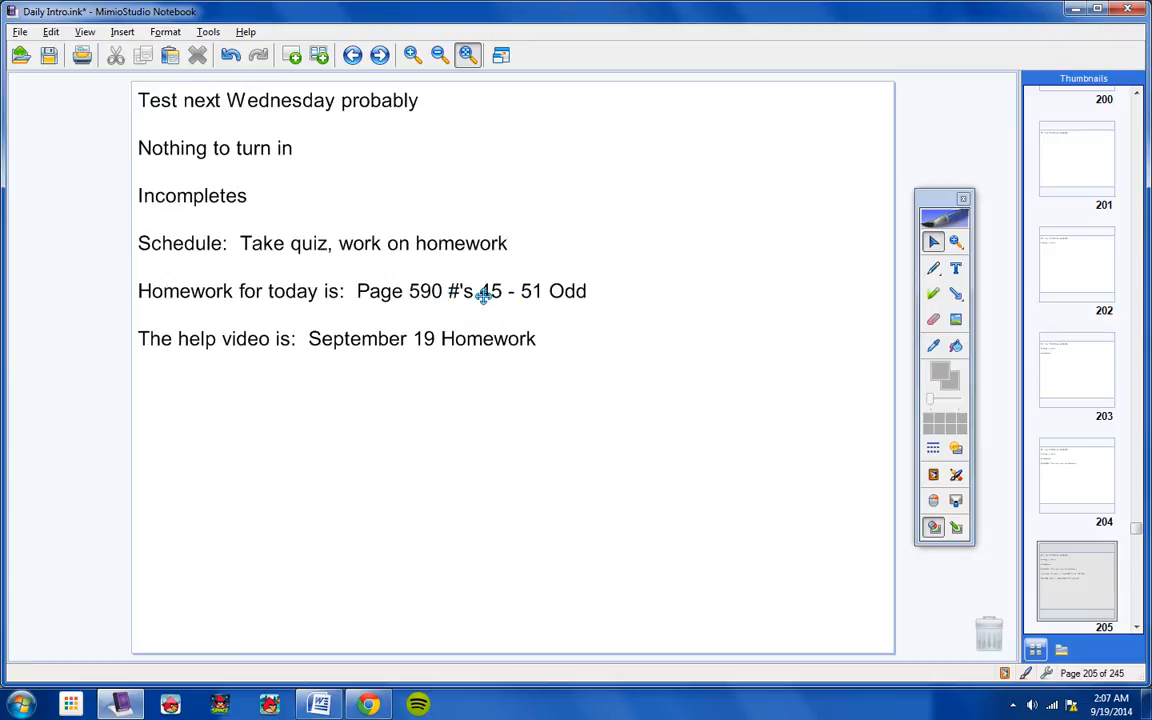
mouse_move(348, 388)
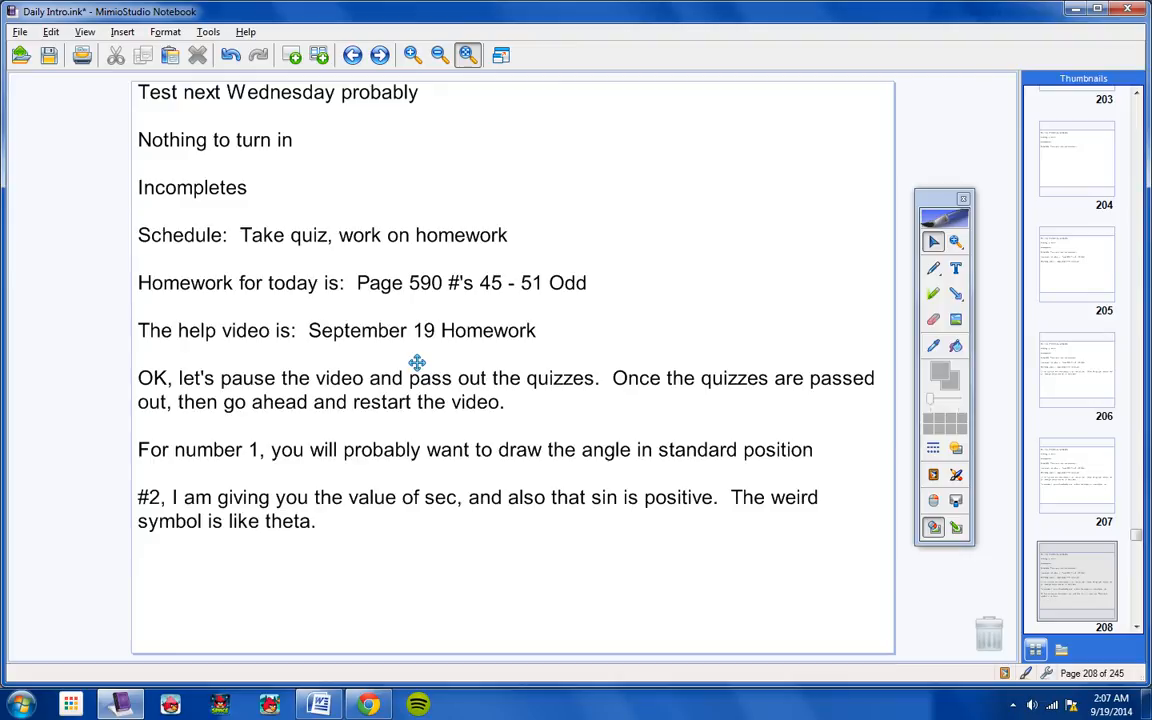
mouse_move(484, 552)
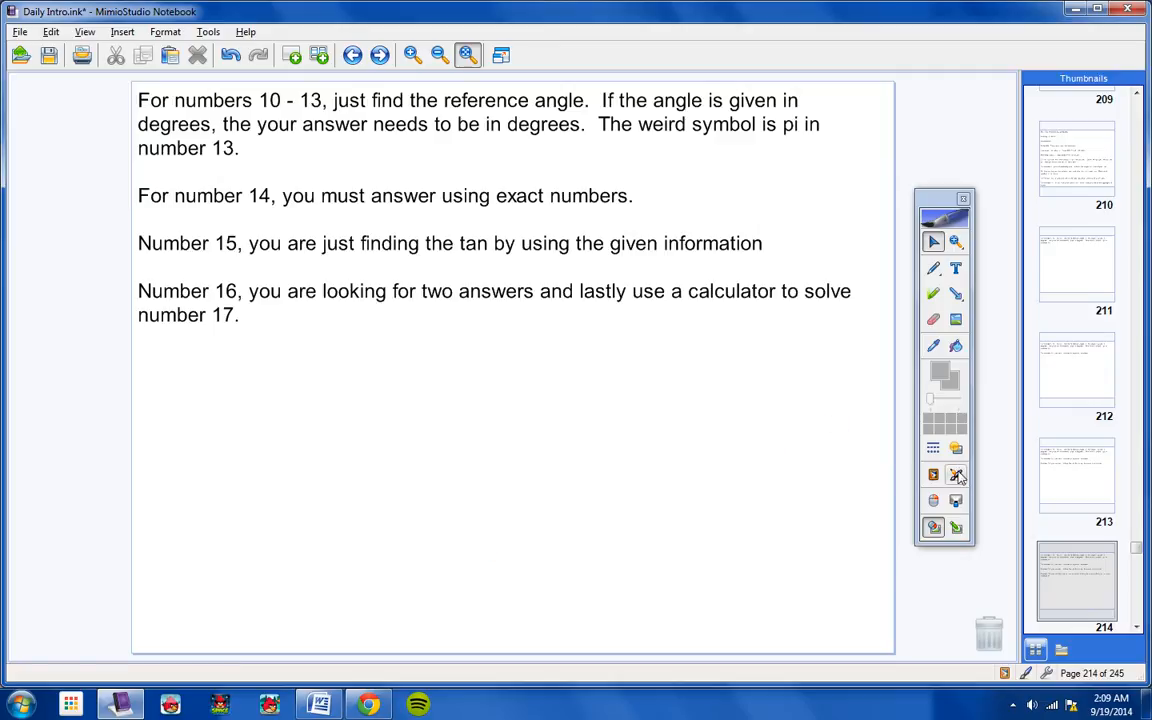
Bring up the MimioStudio Tools list after finishing the hints for questions 10-17.
click(956, 474)
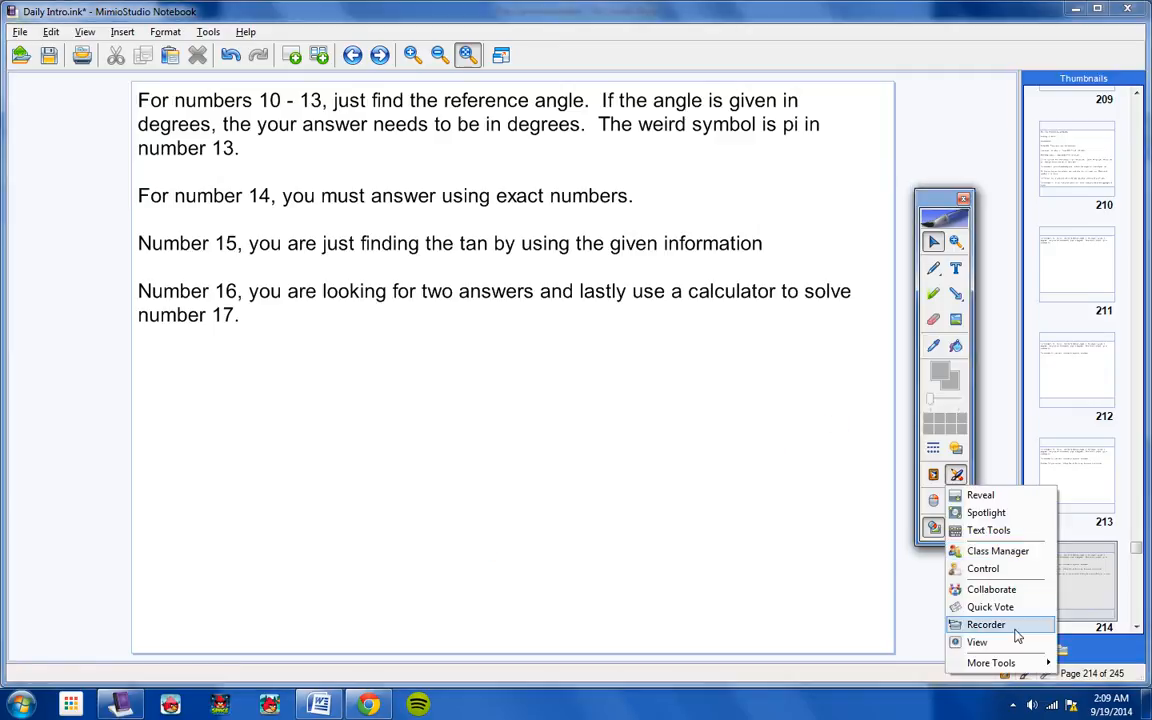